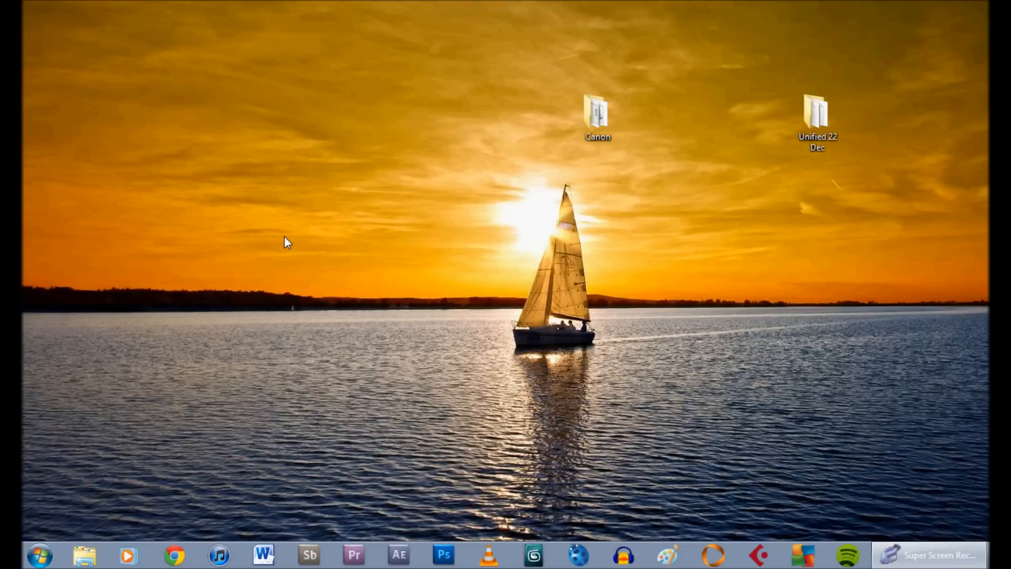
{"action": "mouse_move", "coordinate": [416, 303]}
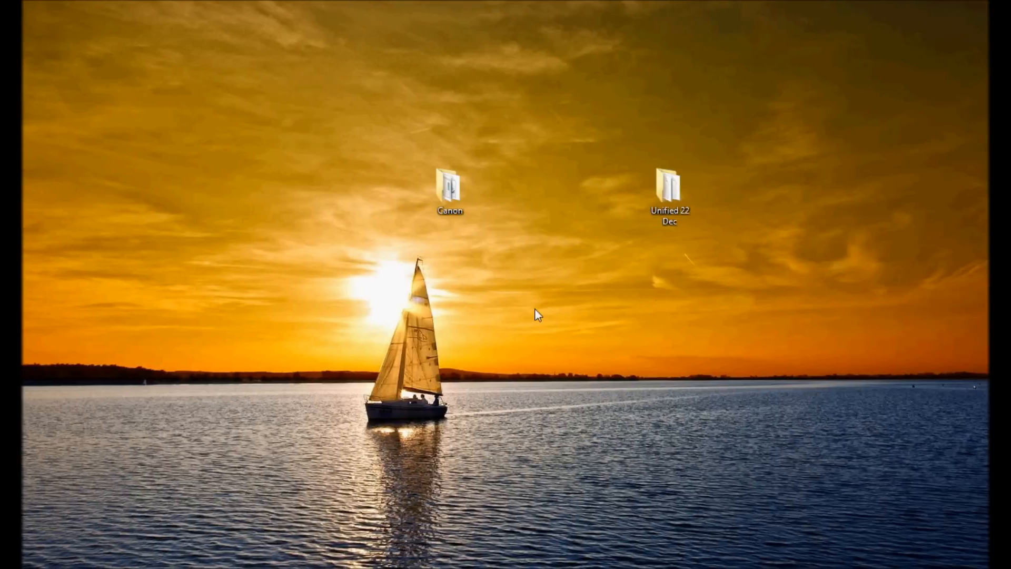
{"action": "mouse_move", "coordinate": [527, 190]}
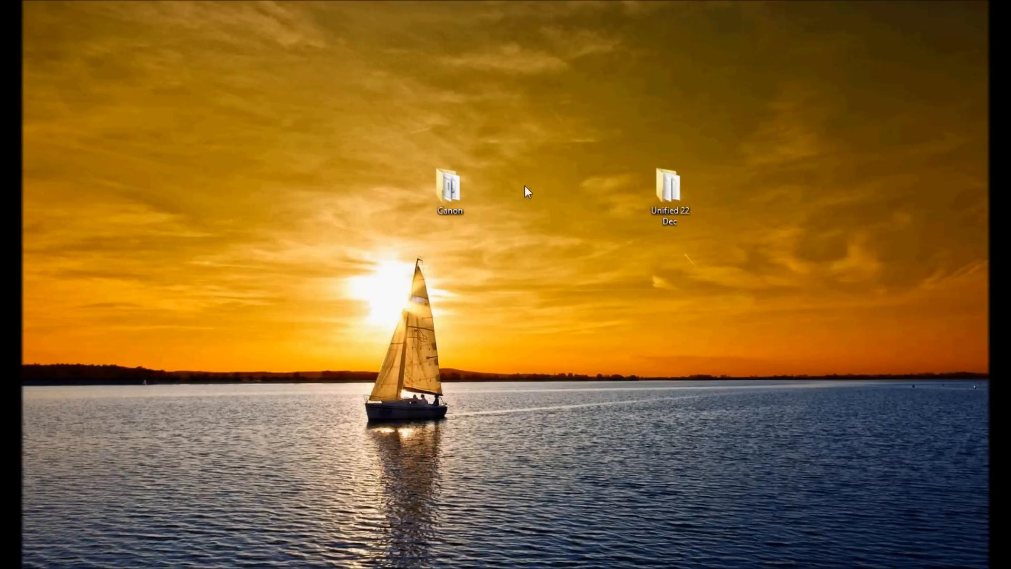
- Locate the bootCF program in the Canon folder and open a window for the removable disk
{"action": "right_click", "coordinate": [527, 191]}
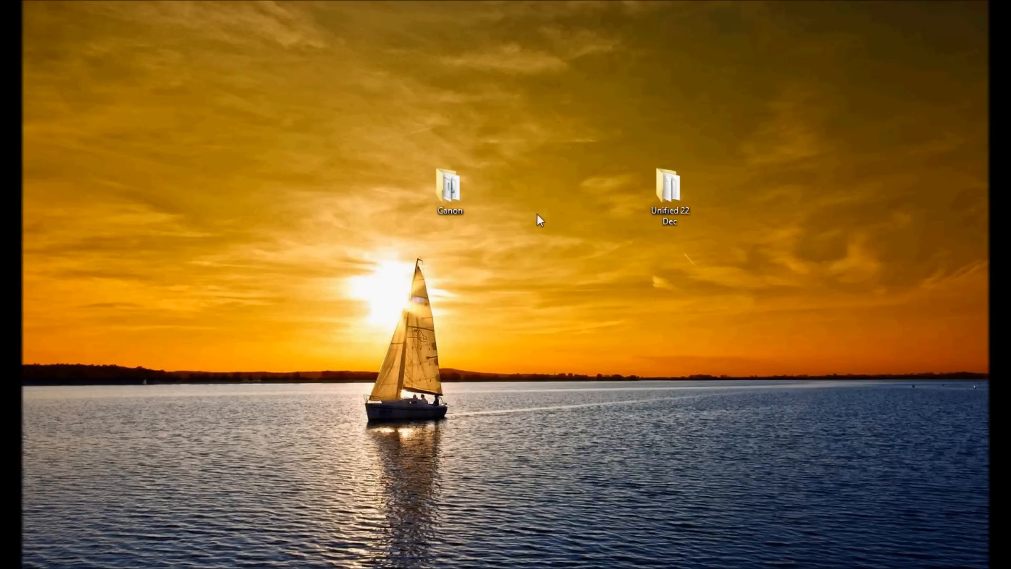
{"action": "double_click", "coordinate": [448, 186]}
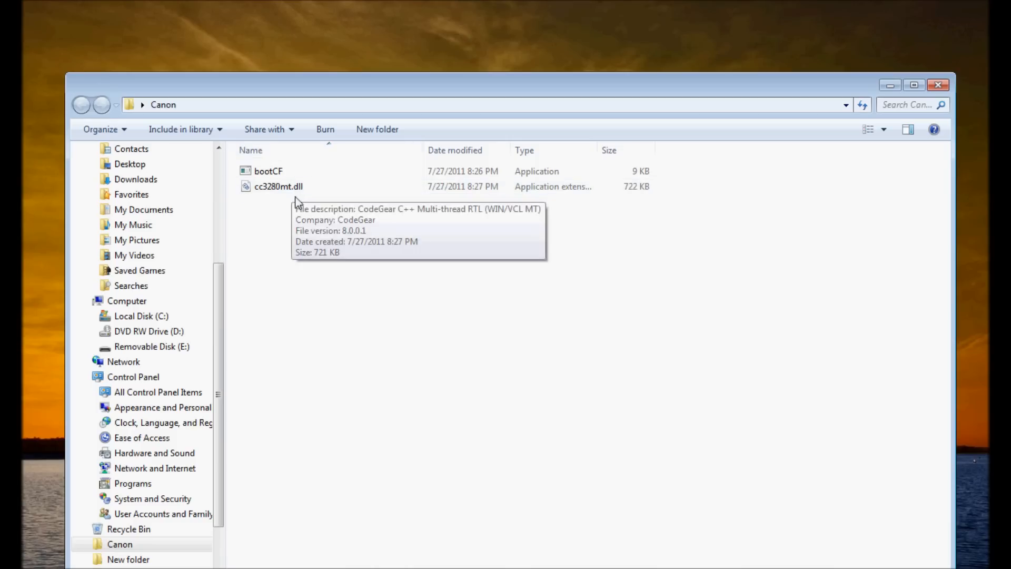
{"action": "left_click", "coordinate": [268, 171]}
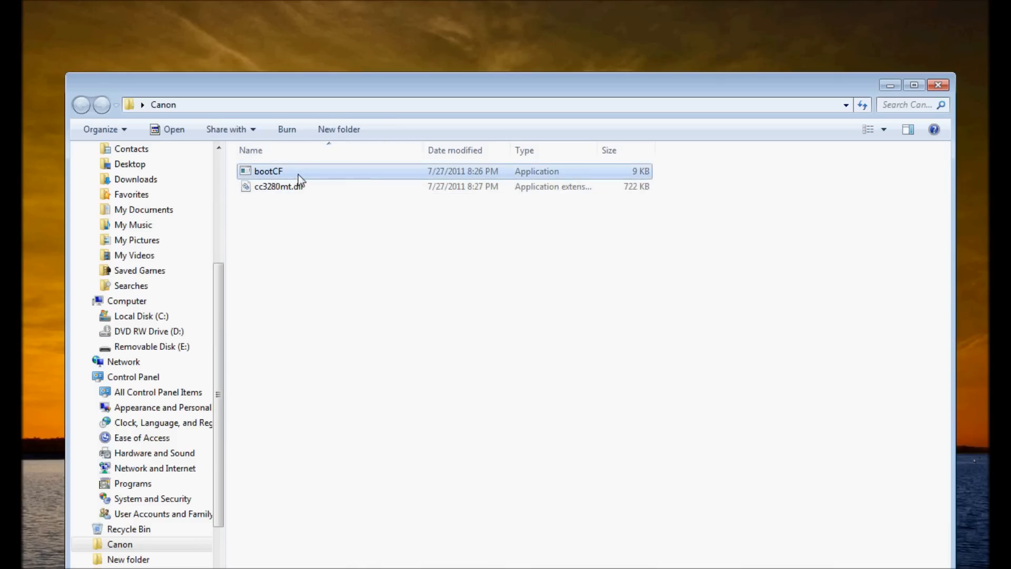
{"action": "mouse_move", "coordinate": [278, 186]}
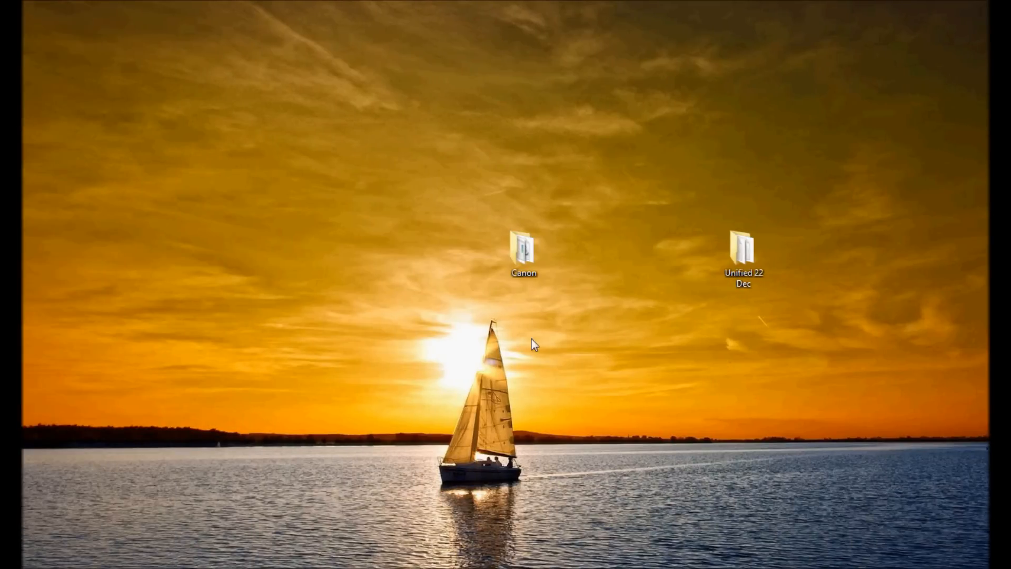
{"action": "double_click", "coordinate": [742, 248]}
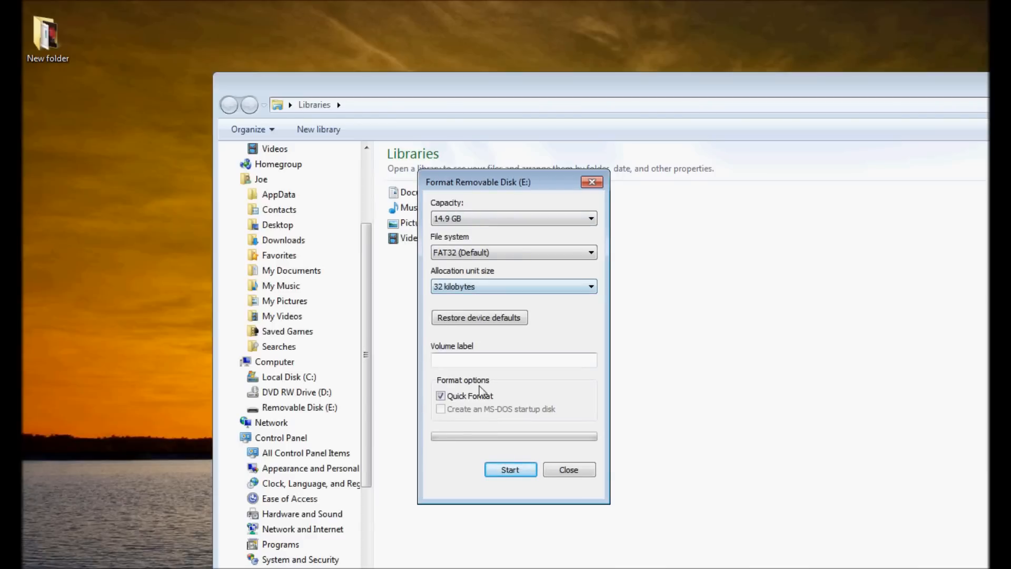
- Quick-format Removable Disk (E:) as FAT32 with 32 KB allocation units, accepting the data-erase warning
{"action": "left_click", "coordinate": [510, 470]}
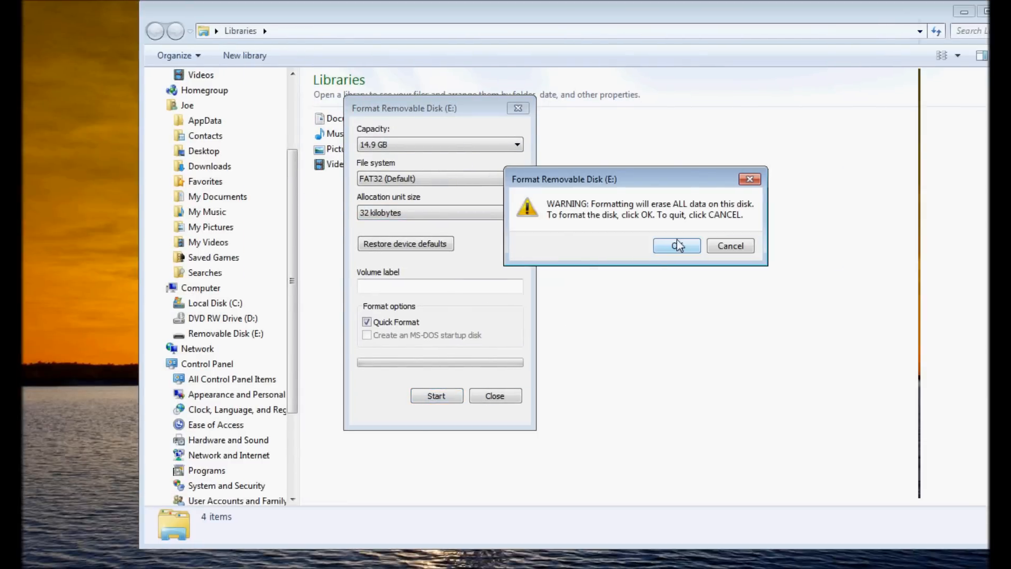
{"action": "left_click", "coordinate": [676, 246]}
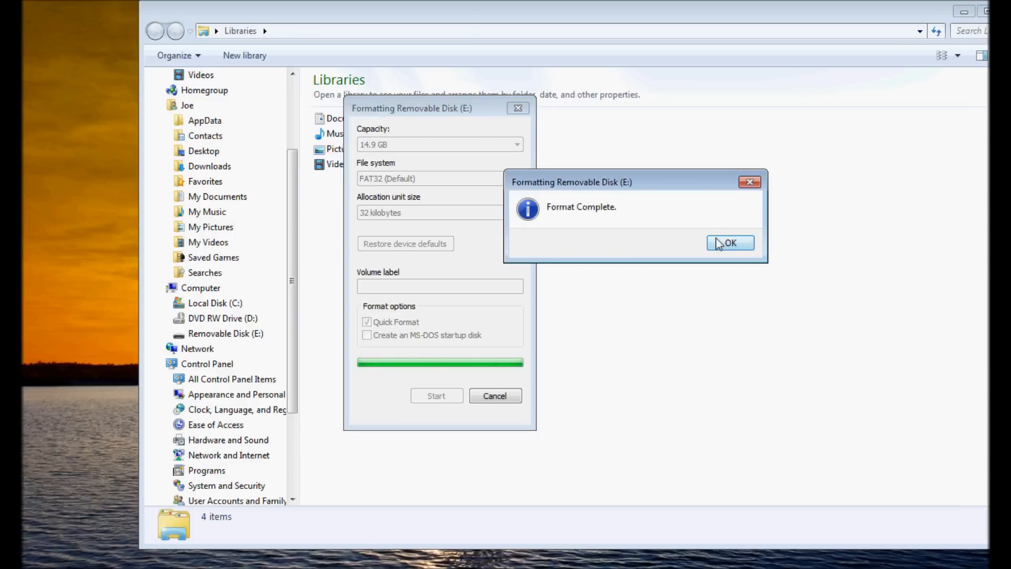
{"action": "left_click", "coordinate": [730, 242]}
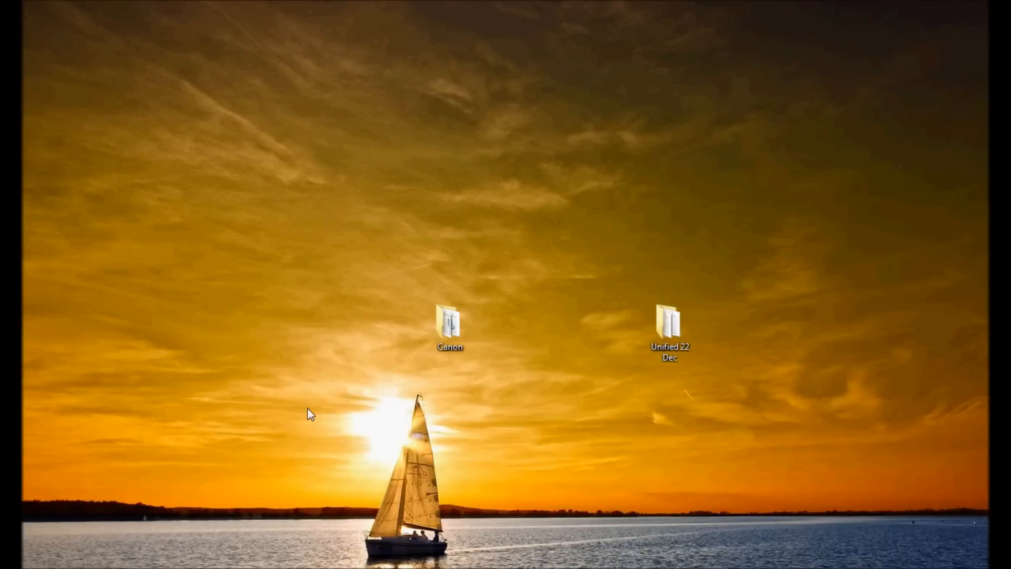
- Launch Command Prompt from the Start menu with Run as administrator
{"action": "left_click", "coordinate": [37, 555]}
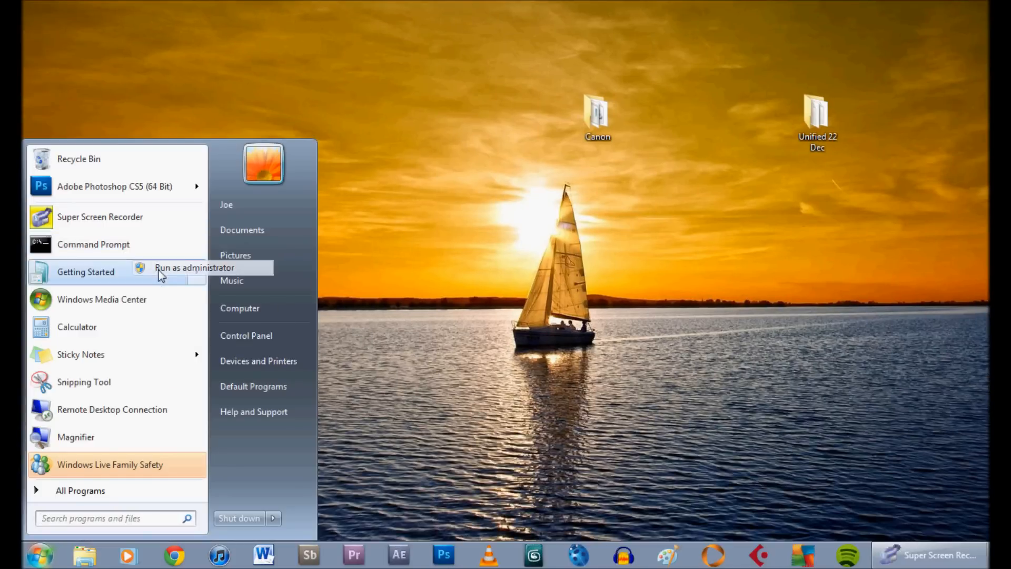
{"action": "left_click", "coordinate": [193, 267]}
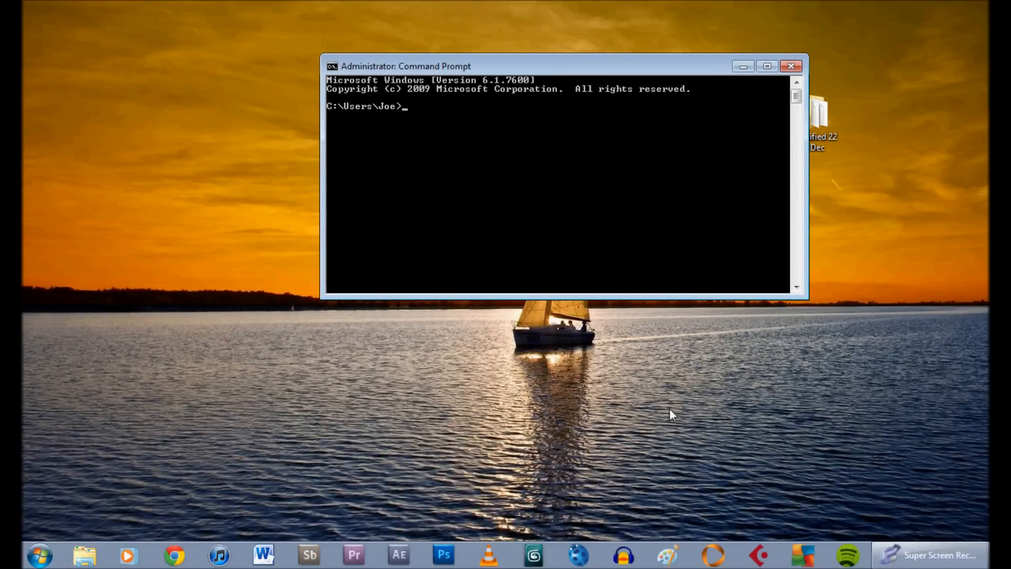
- Change the command prompt directory to the Canon folder on the desktop
{"action": "type", "text": "cd"}
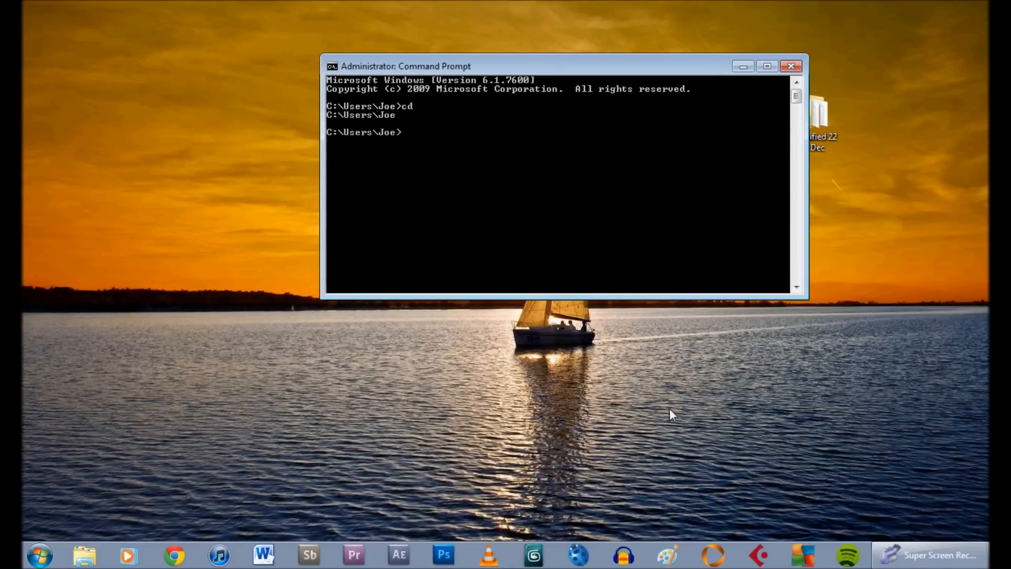
{"action": "type", "text": "cd"}
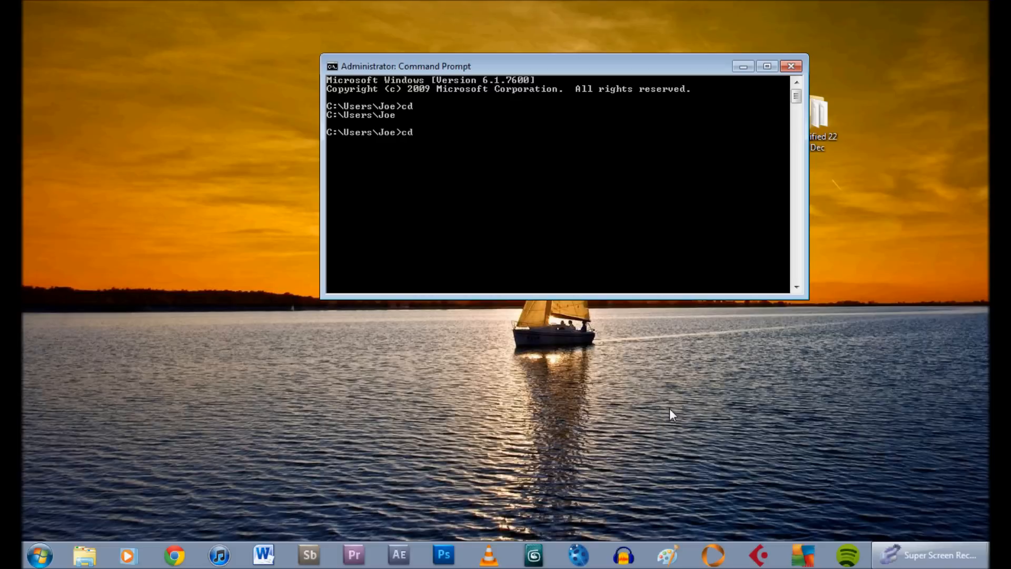
{"action": "type", "text": "desktop"}
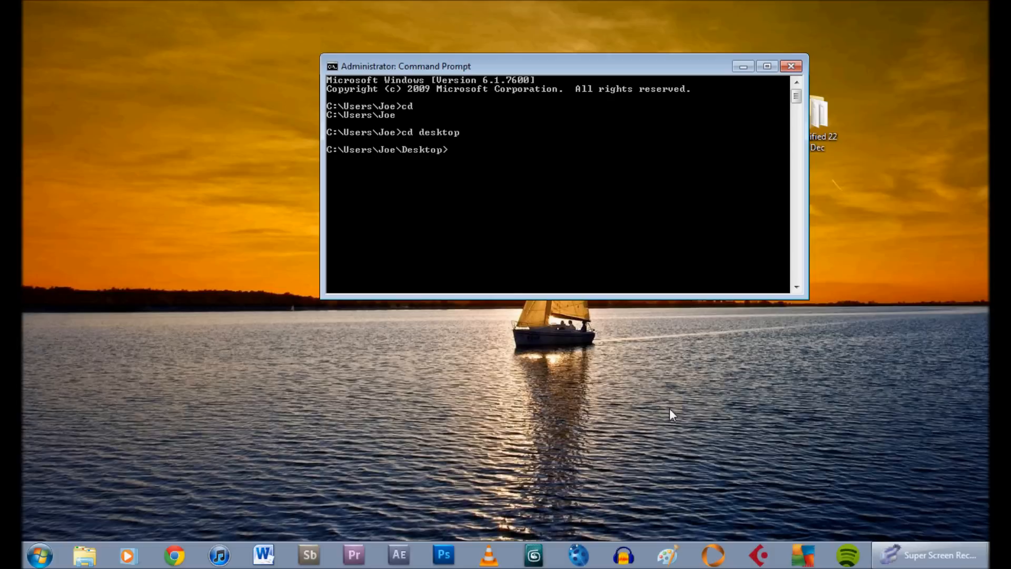
{"action": "type", "text": "cd"}
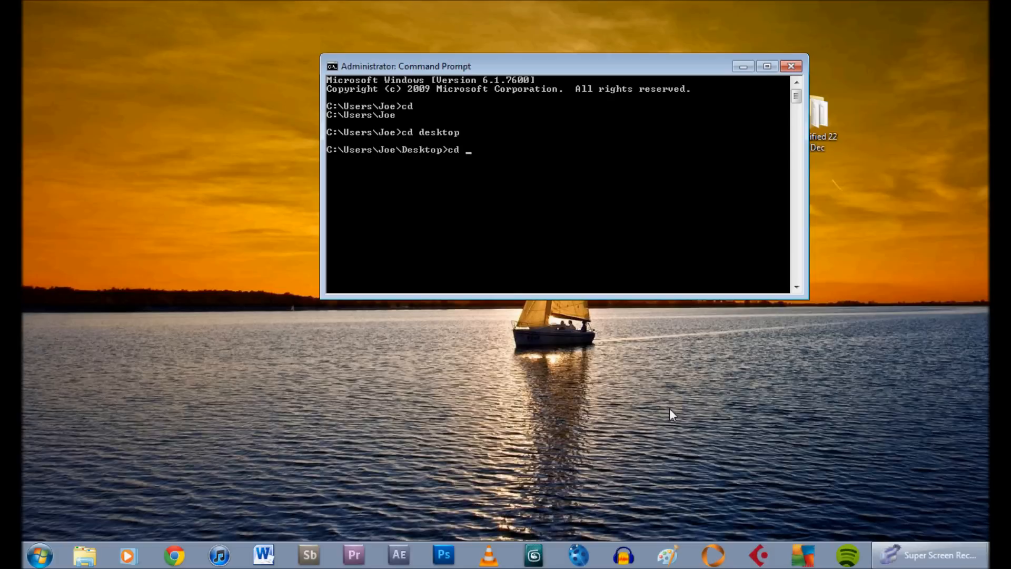
{"action": "type", "text": "canon"}
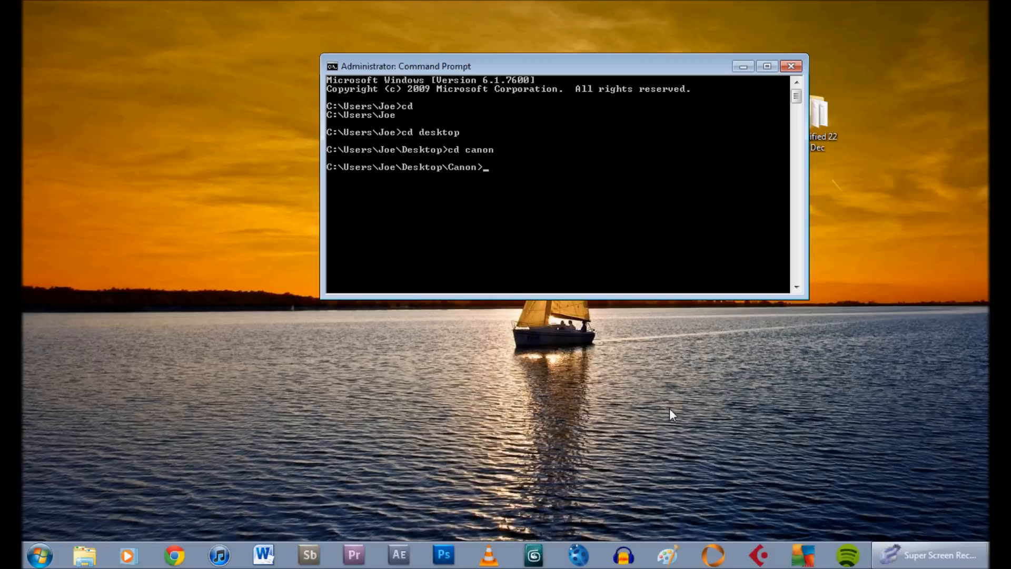
- Run bootcf.exe on drive E:, write the boot labels with W, and close the window
{"action": "type", "text": "boot"}
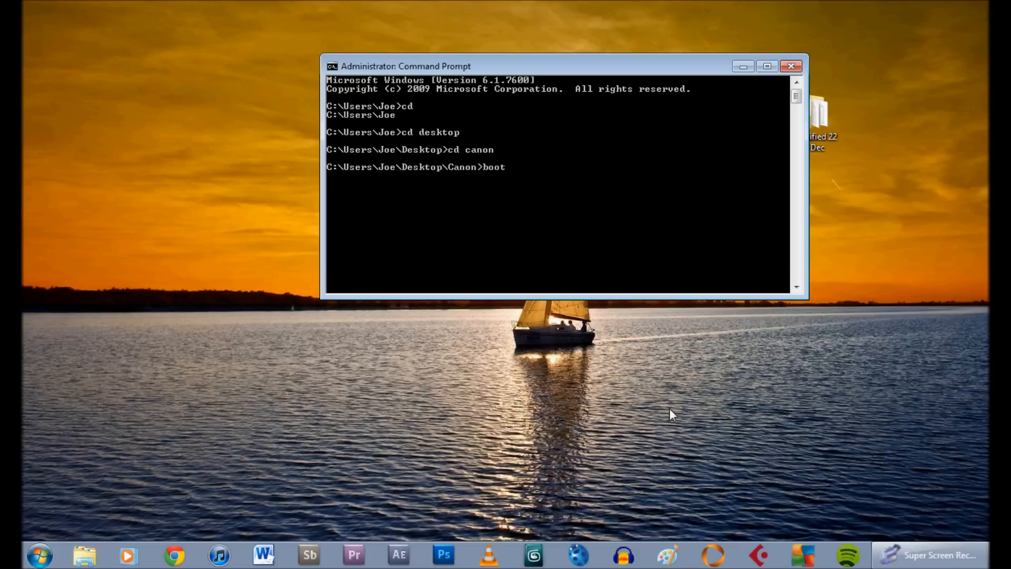
{"action": "type", "text": "cf.ex"}
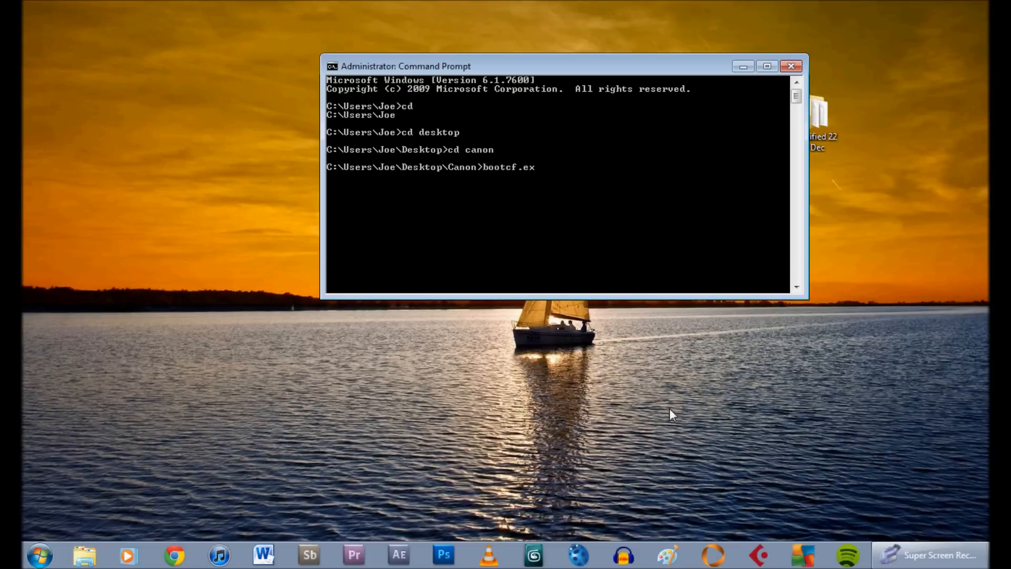
{"action": "type", "text": "e"}
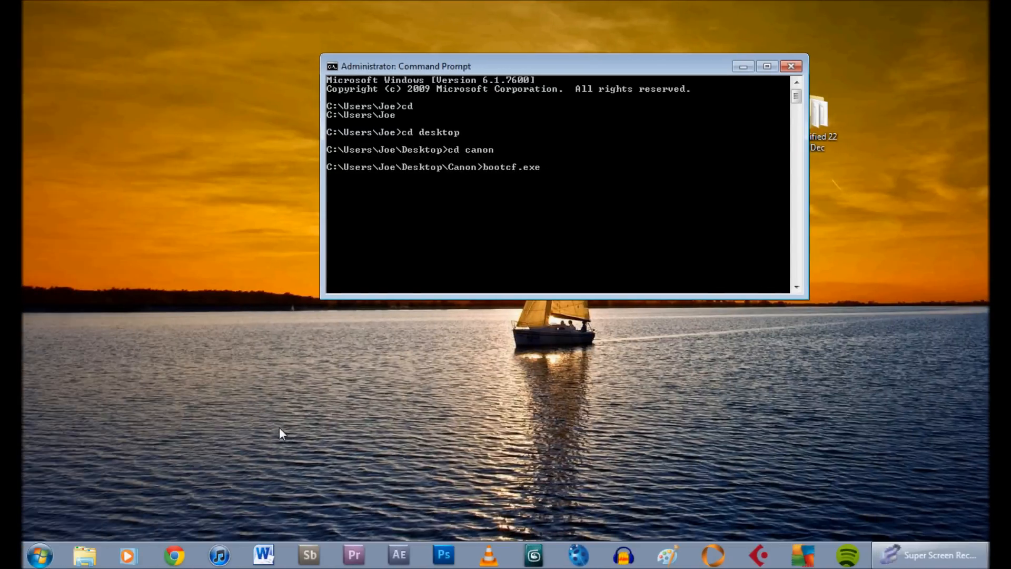
{"action": "type", "text": "E:"}
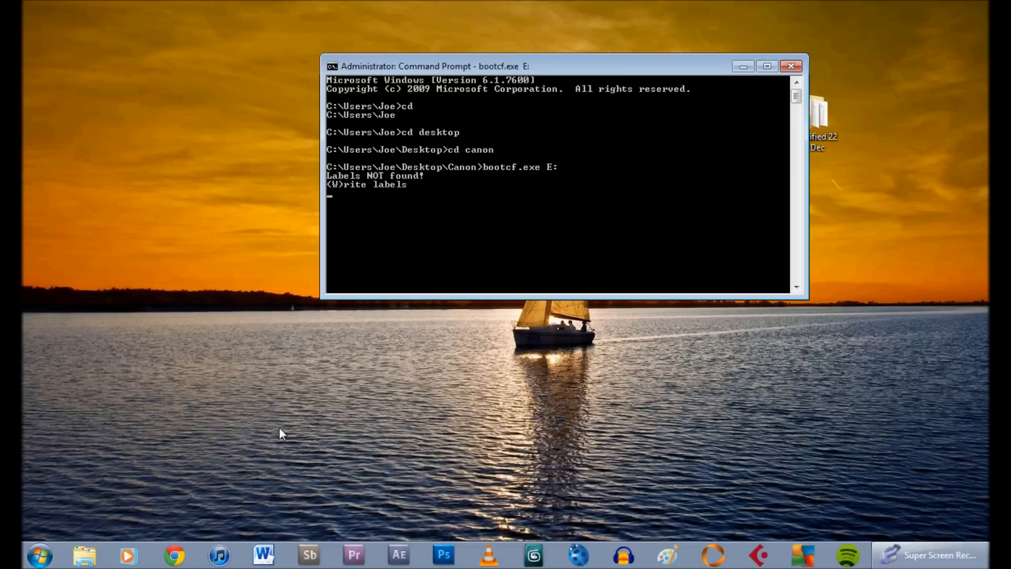
{"action": "type", "text": "w"}
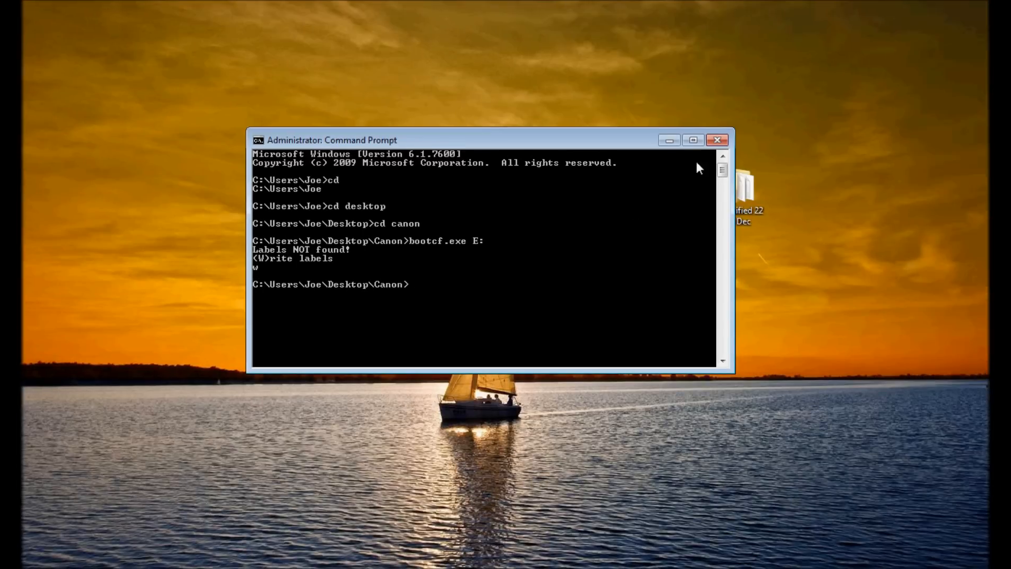
{"action": "left_click", "coordinate": [718, 140]}
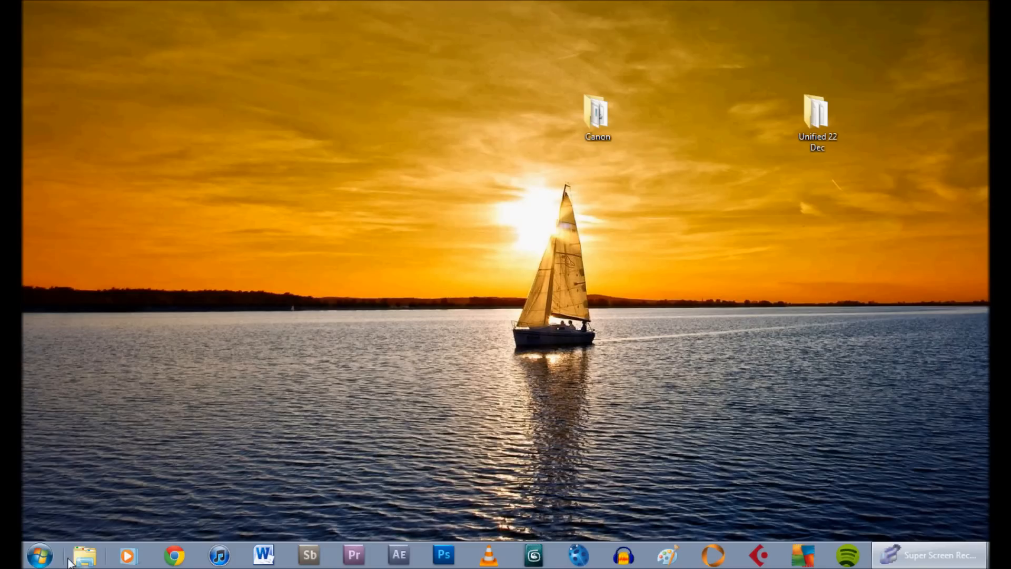
- Copy cropmks, autoexec.bin, FONTS.DAT, ml-550d-109.fir and rectilin.lut from Unified 22 Dec to E:
{"action": "left_click", "coordinate": [83, 554]}
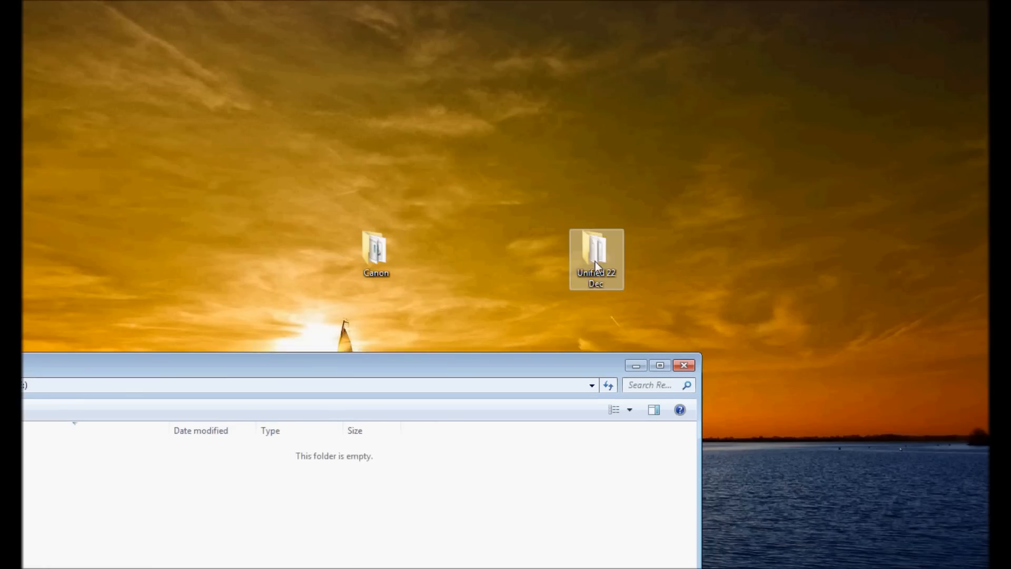
{"action": "double_click", "coordinate": [596, 251]}
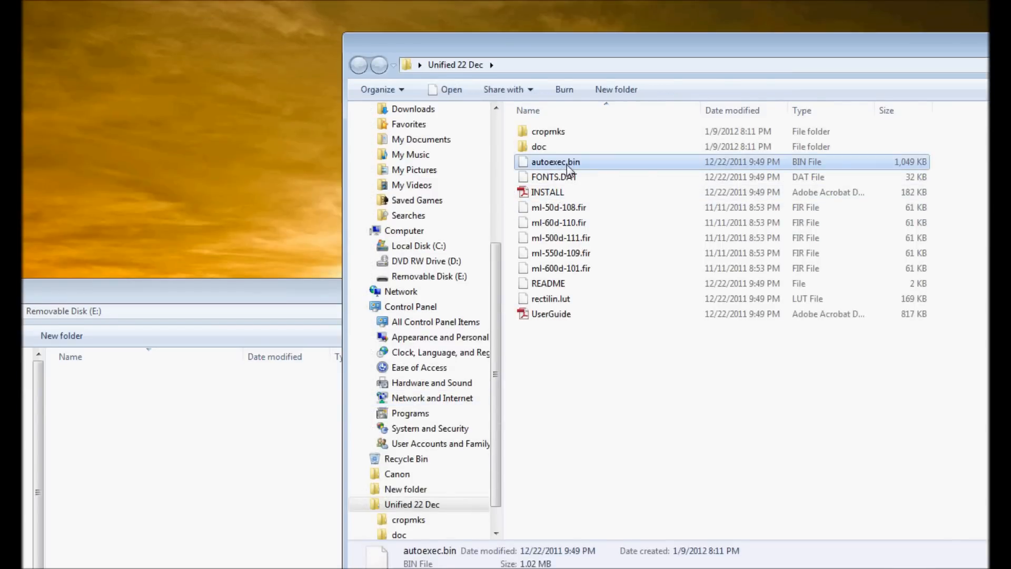
{"action": "left_click", "coordinate": [554, 177]}
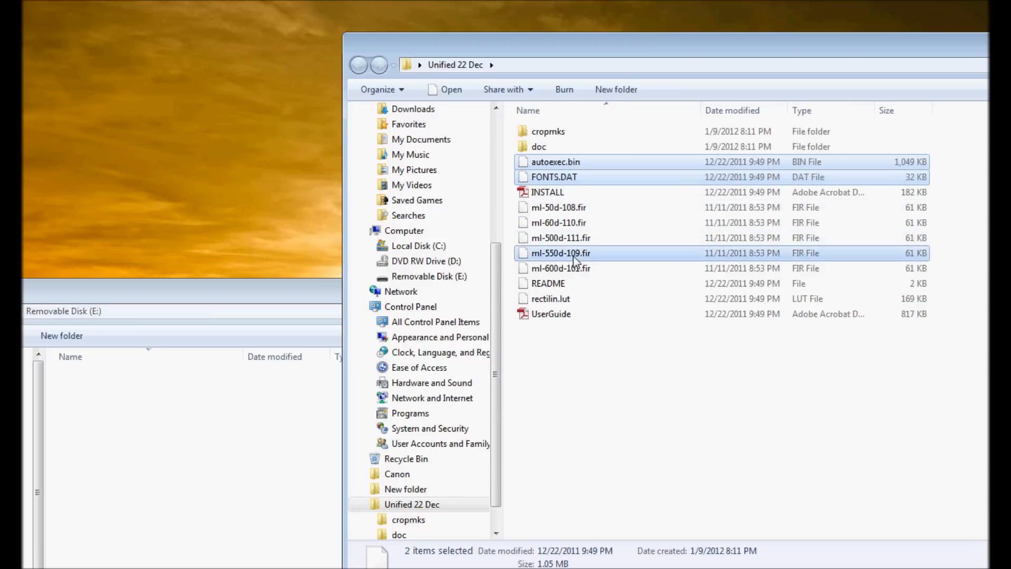
{"action": "left_click", "coordinate": [551, 314]}
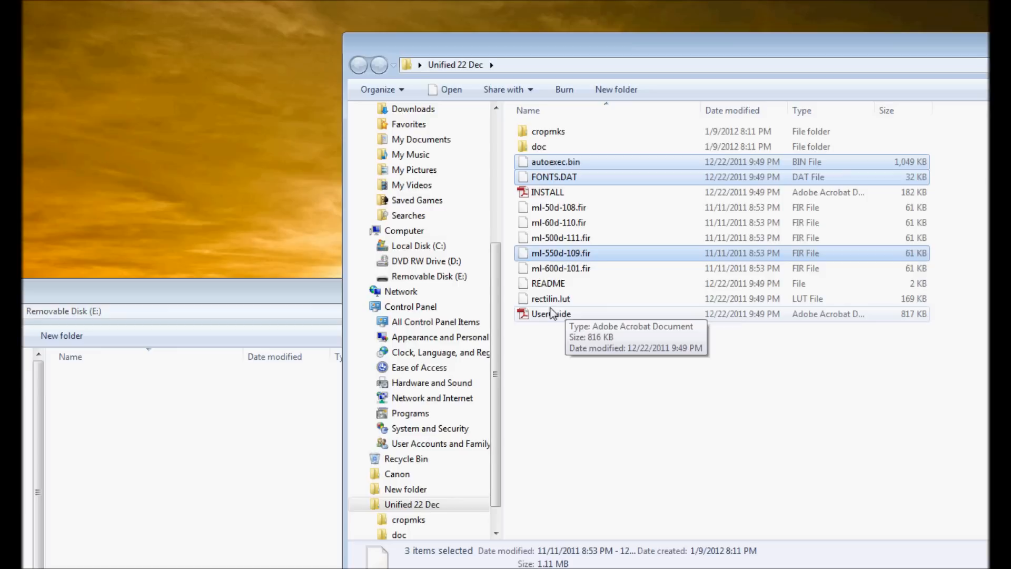
{"action": "mouse_move", "coordinate": [537, 307]}
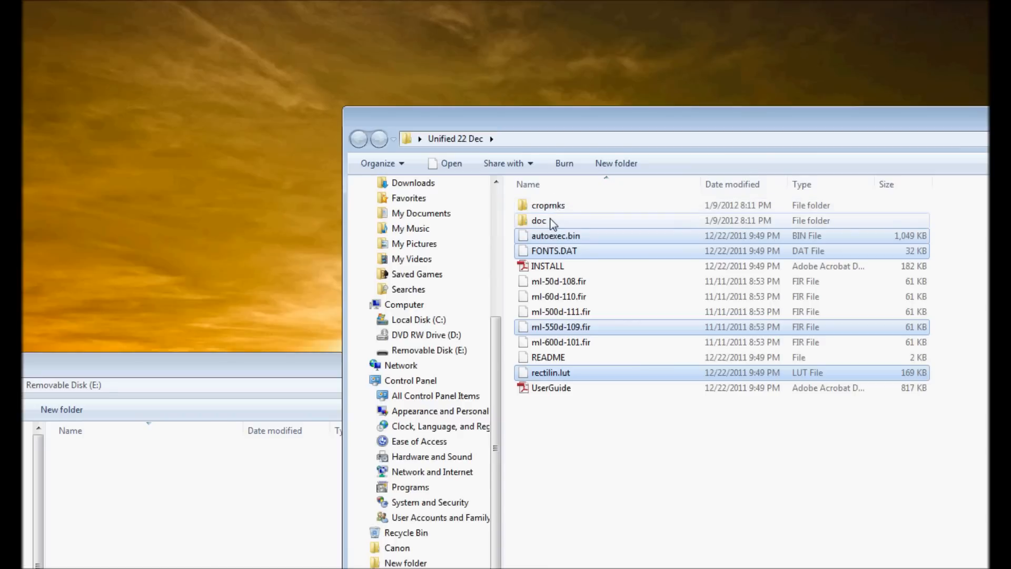
{"action": "mouse_move", "coordinate": [540, 221]}
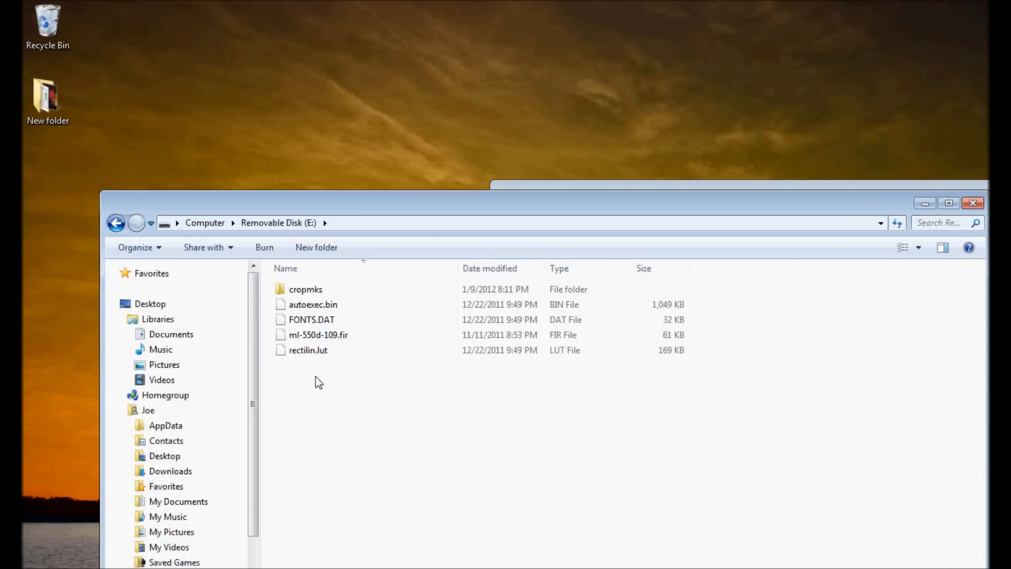
{"action": "right_click", "coordinate": [186, 429]}
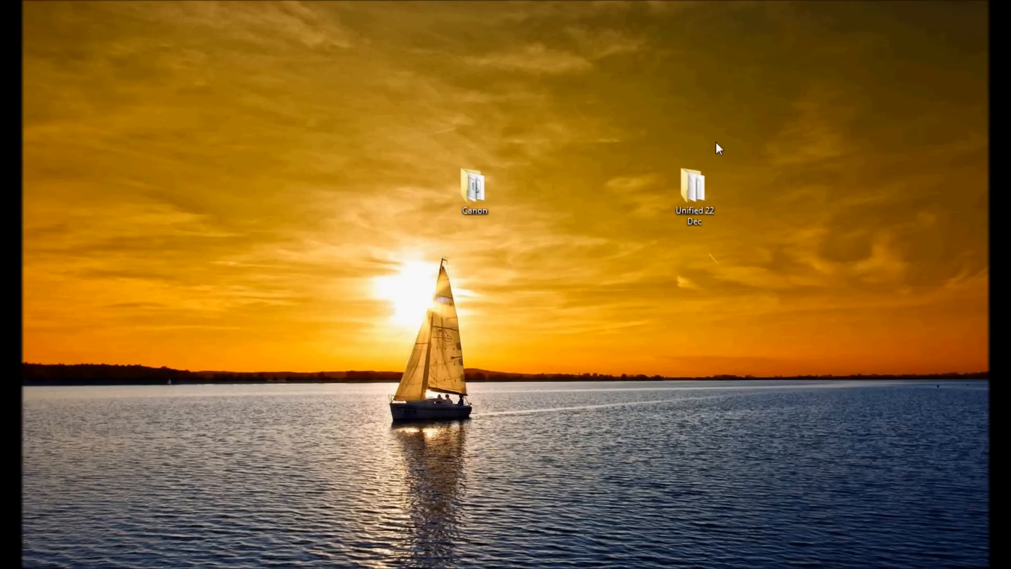
{"action": "double_click", "coordinate": [695, 187]}
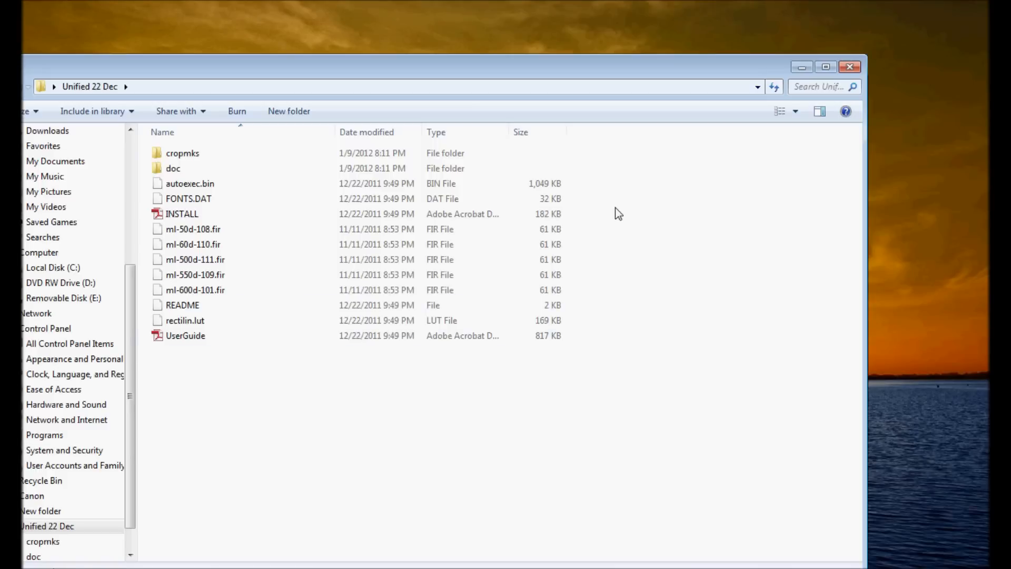
{"action": "left_click", "coordinate": [849, 67]}
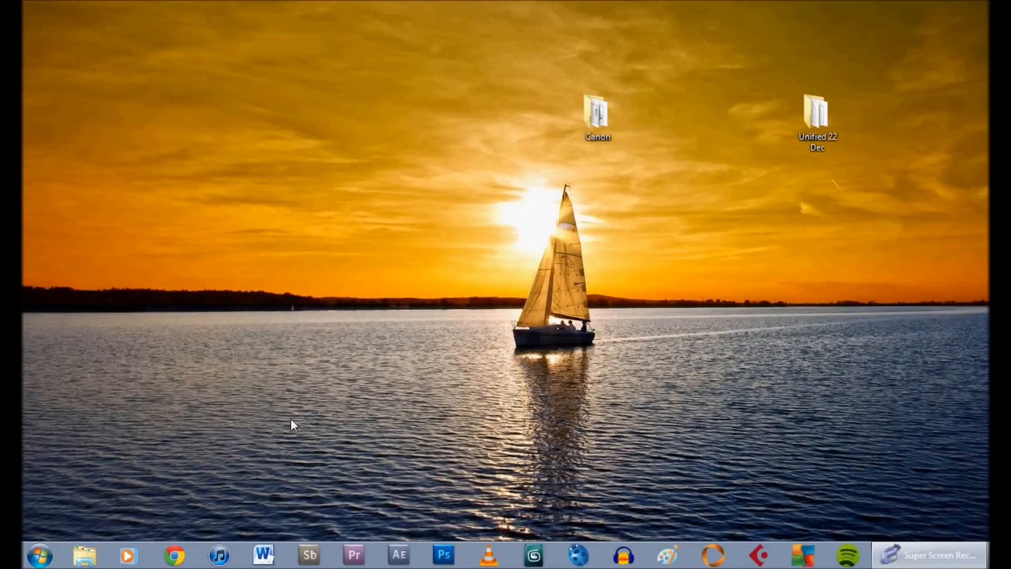